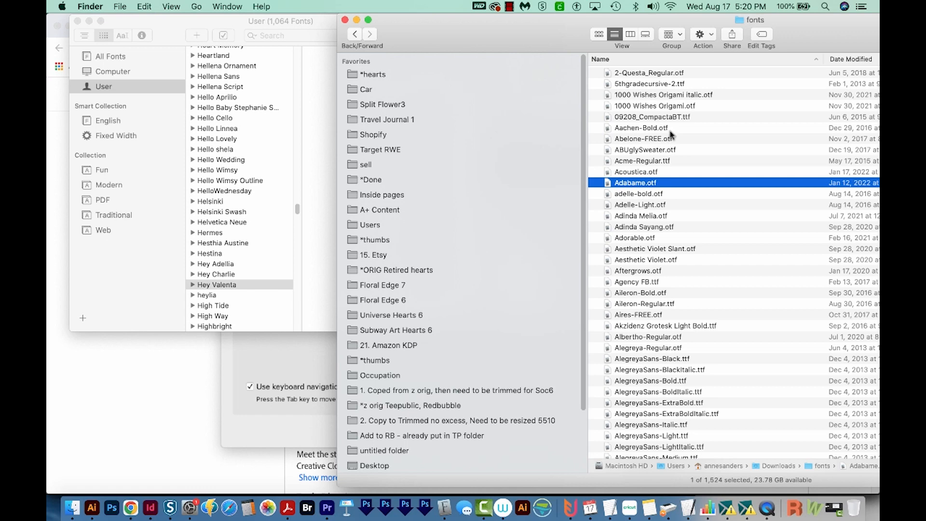
Select Aachen-Bold.otf through Adelle-Light.otf and drag the eight fonts into Font Book.
click(644, 138)
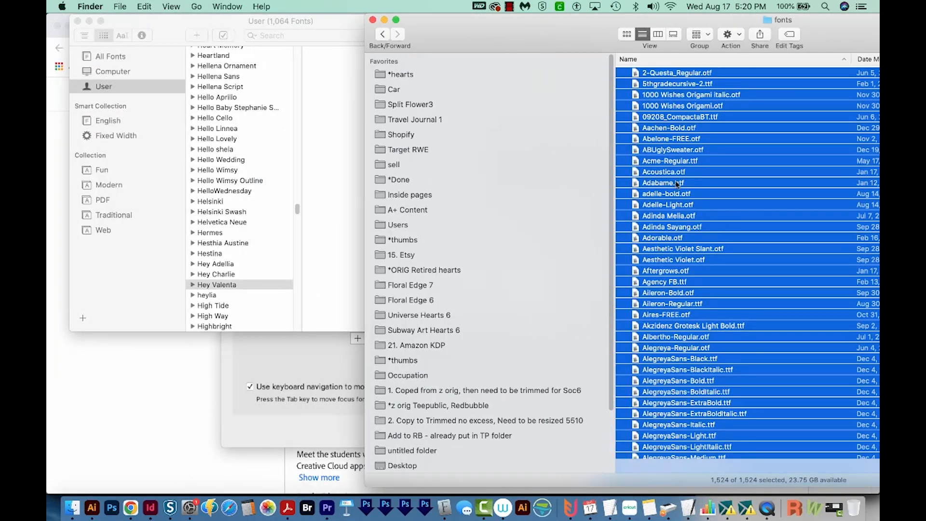
click(663, 183)
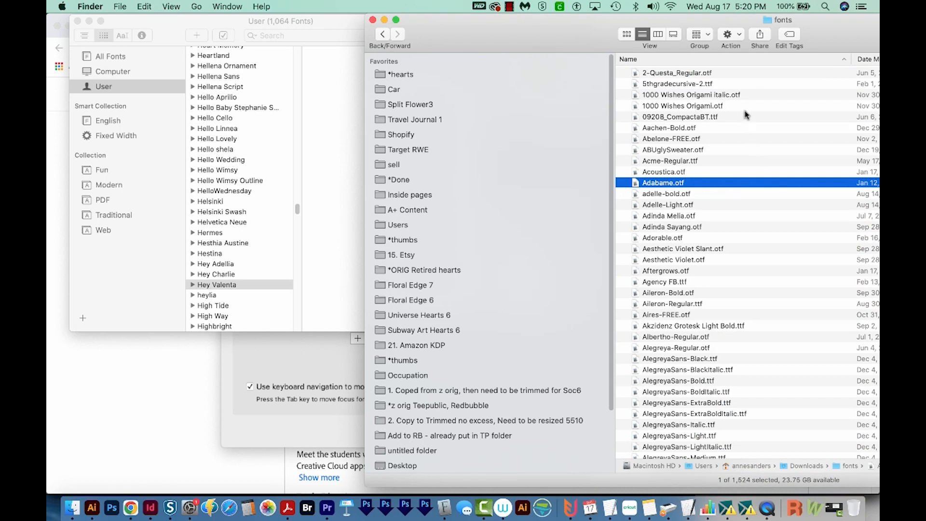
mouse_move(747, 131)
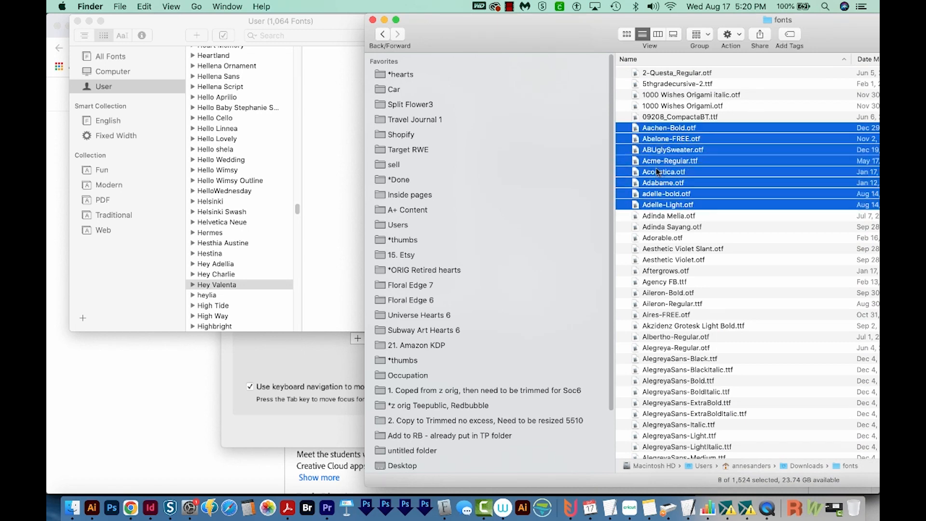
drag(667, 159, 632, 118)
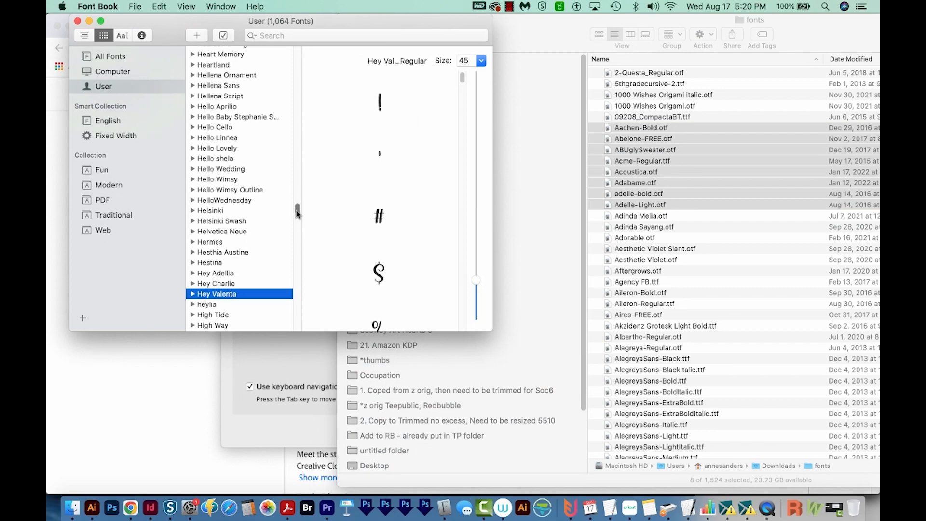
Close the Font Book window so the Finder fonts folder fills the screen.
click(557, 238)
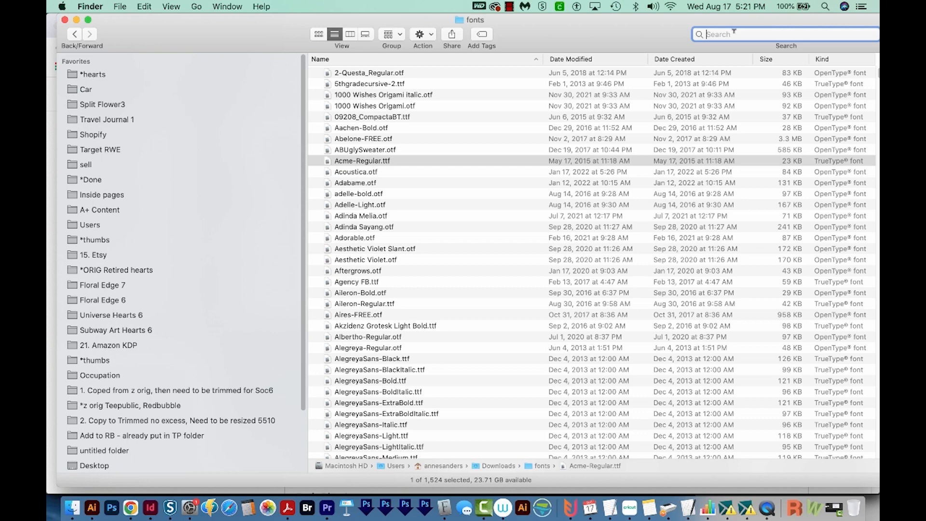
Search the fonts folder for .otf and select all 1,077 OpenType results.
text(.ot)
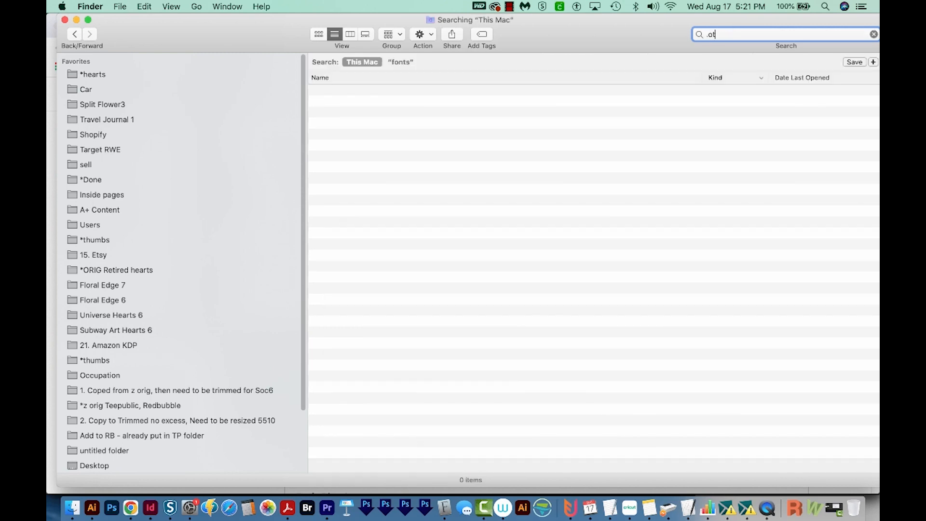
click(400, 62)
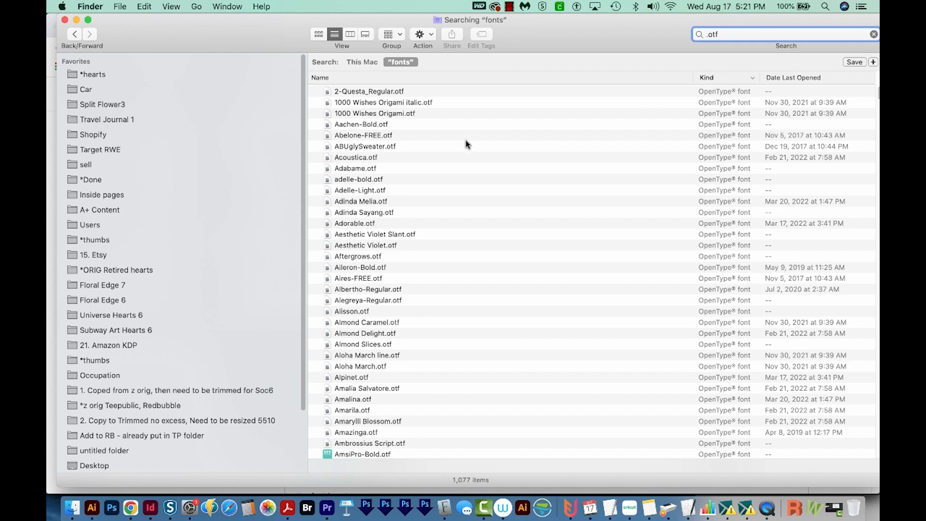
click(362, 135)
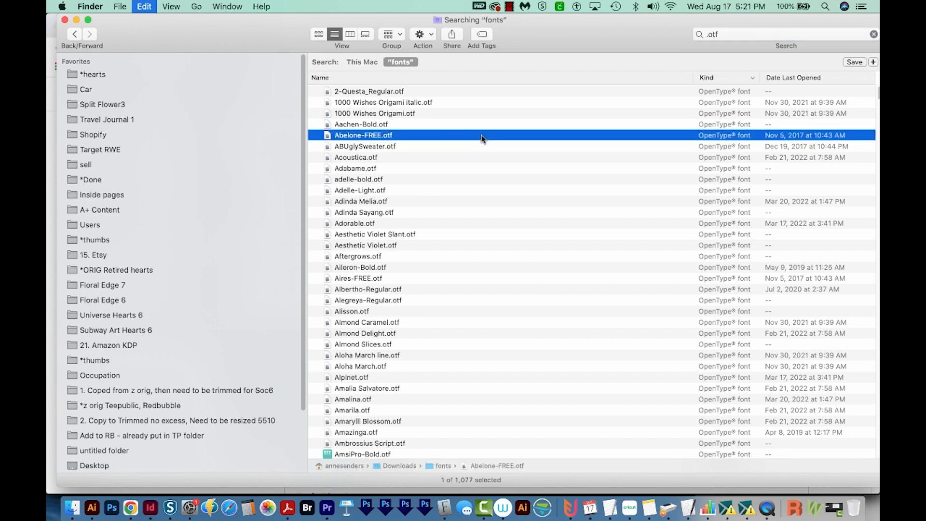
key(cmd+a)
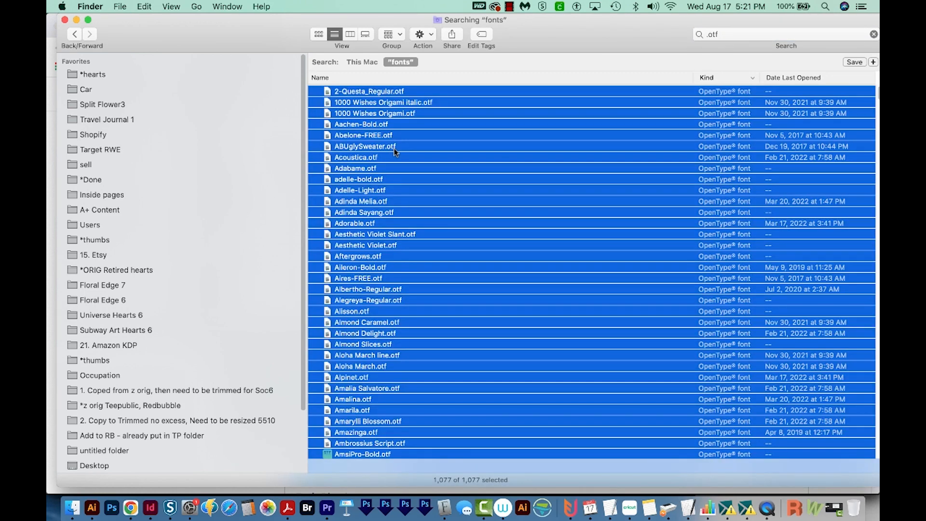
click(768, 33)
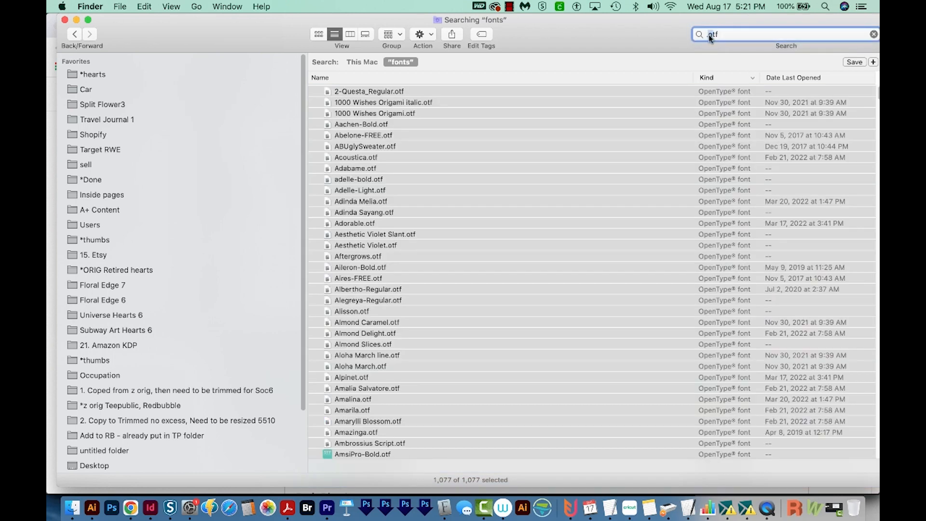
Search the fonts folder for .ttf and select all 436 TrueType results.
text(.ttf)
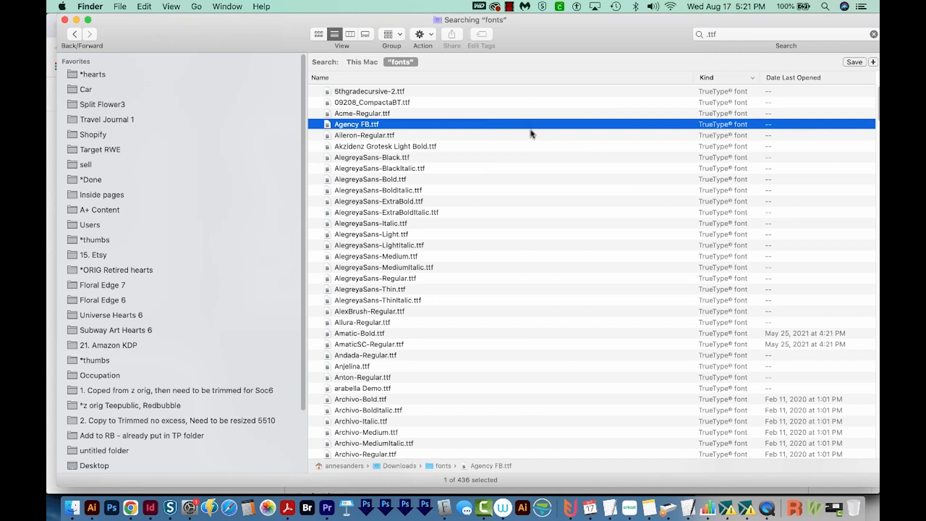
key(cmd+a)
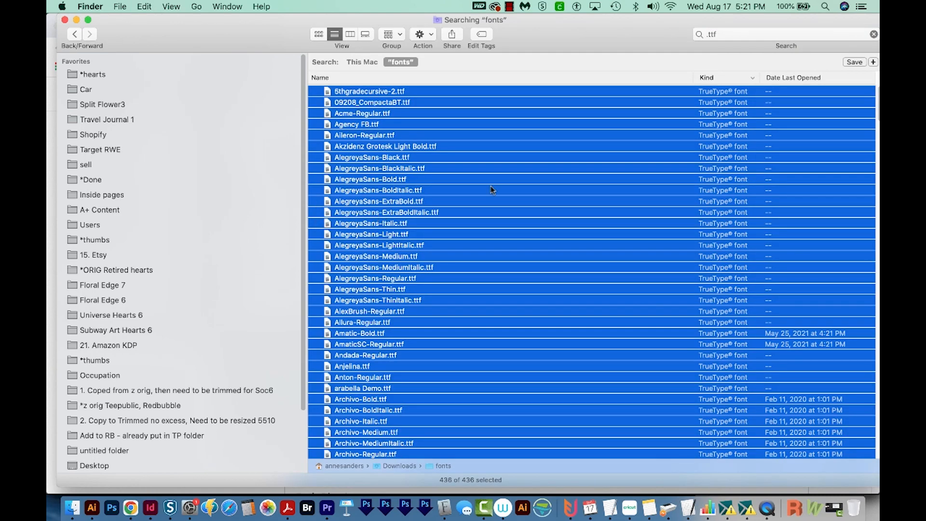